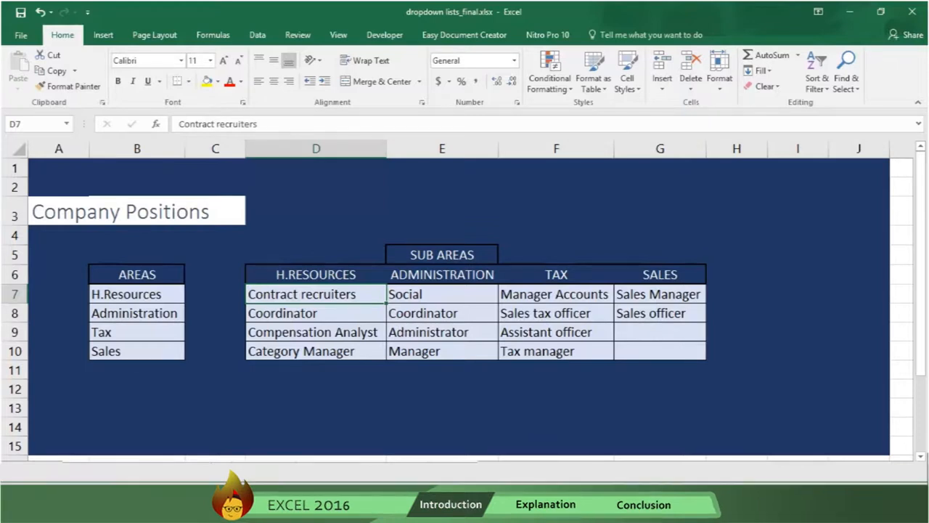
Step: Begin a new named range AREAS for cells B7:B10 in the Name Manager
{"action": "left_click", "coordinate": [212, 34]}
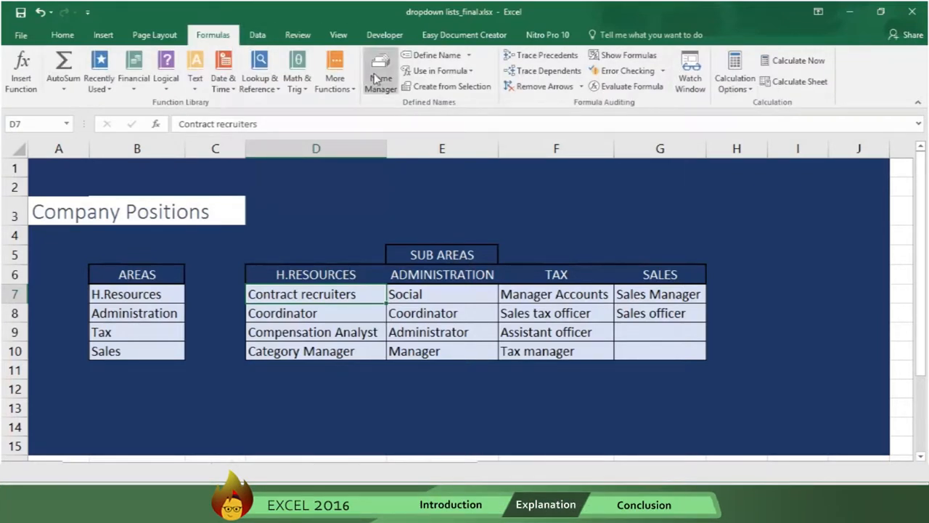
{"action": "left_click", "coordinate": [379, 70]}
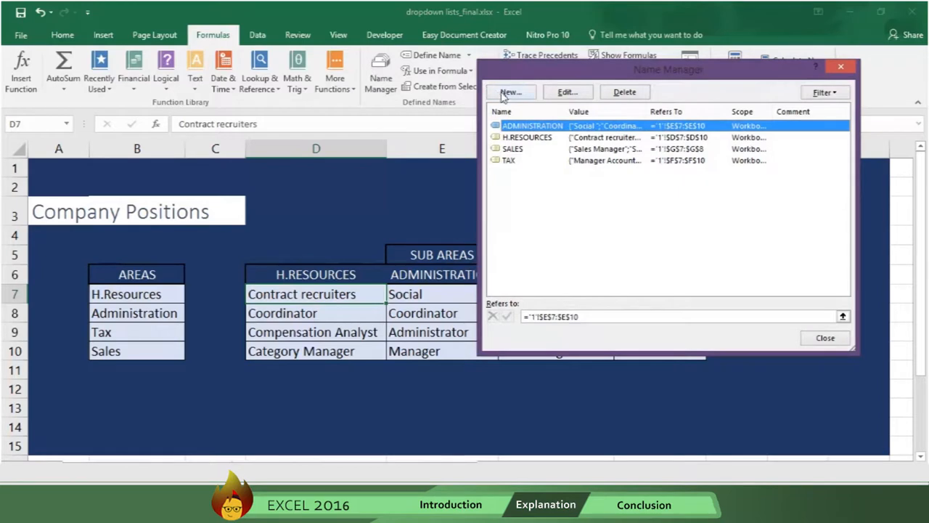
{"action": "left_click", "coordinate": [509, 92]}
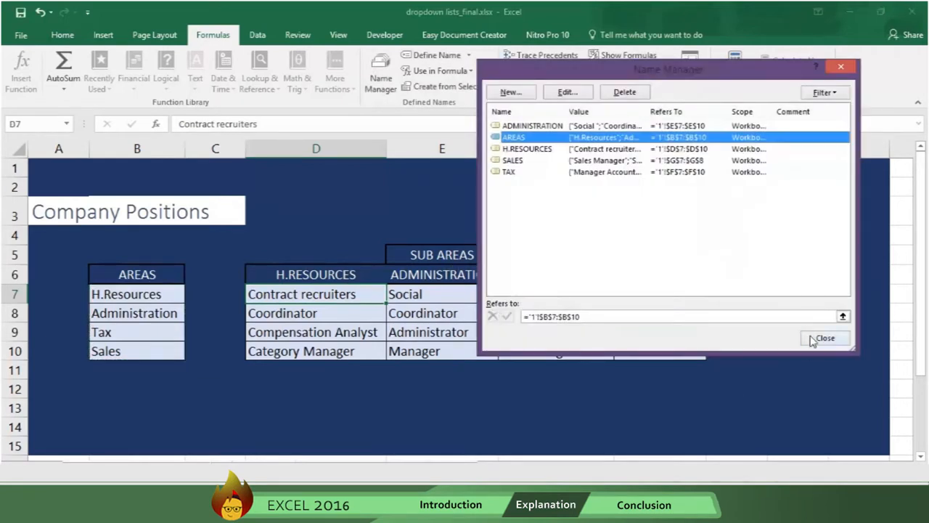
Step: Set the AREA cells' data validation to a List with source =AREAS
{"action": "left_click", "coordinate": [824, 338]}
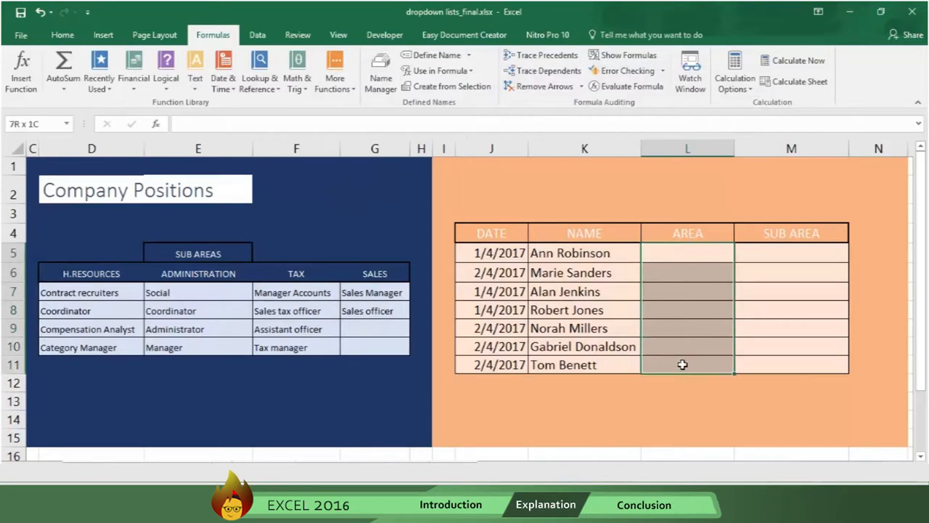
{"action": "left_click", "coordinate": [257, 34]}
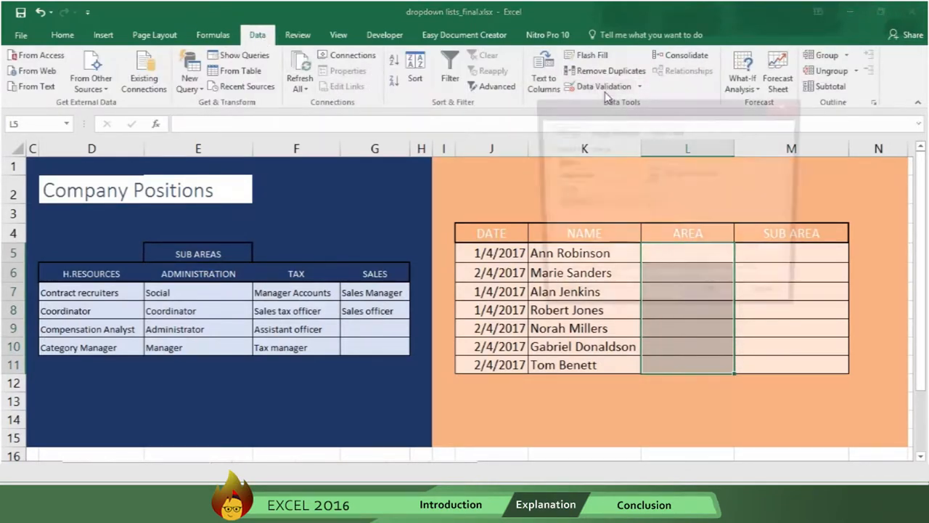
{"action": "left_click", "coordinate": [649, 176]}
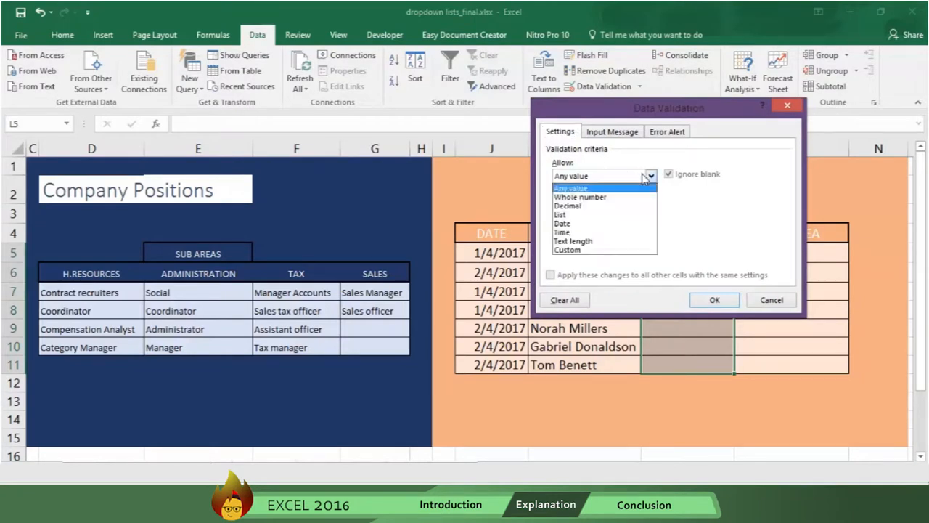
{"action": "left_click", "coordinate": [559, 214]}
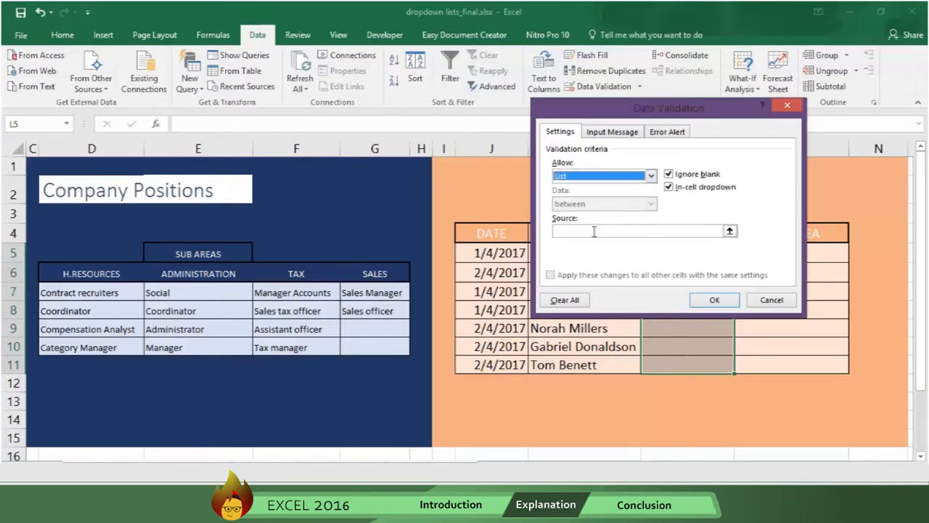
{"action": "type", "text": "="}
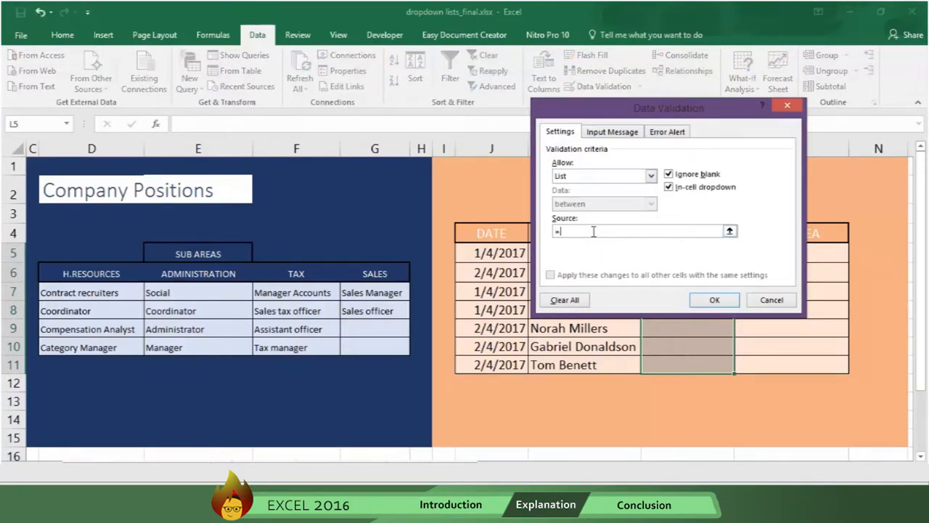
{"action": "type", "text": "AREA"}
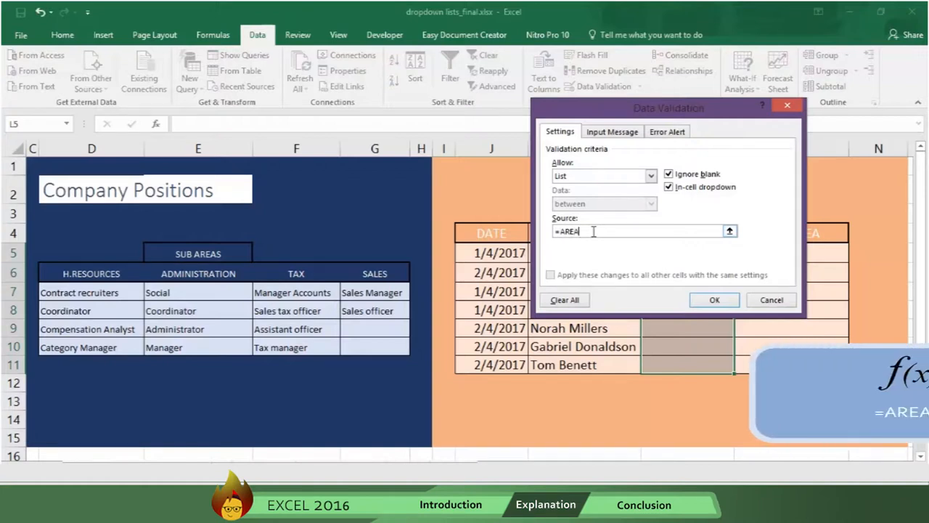
{"action": "type", "text": "S"}
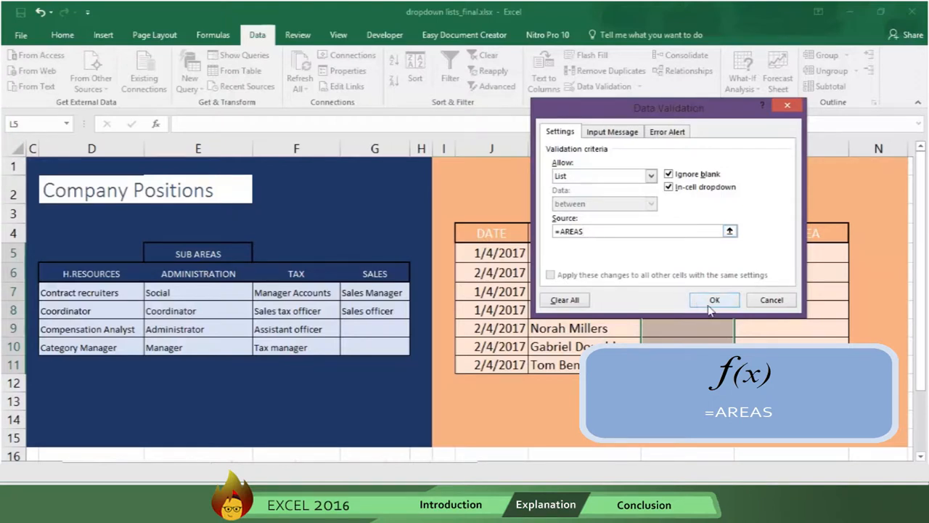
{"action": "left_click", "coordinate": [713, 300]}
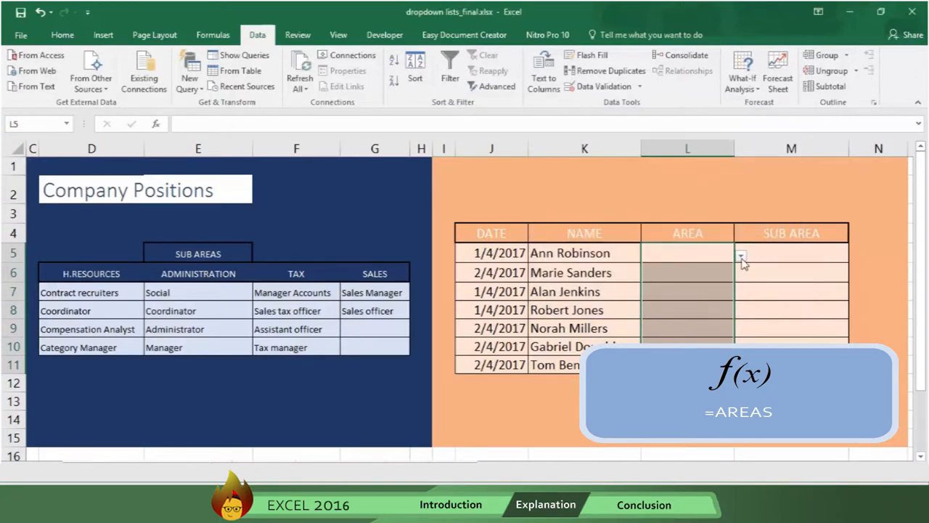
{"action": "left_click", "coordinate": [740, 253]}
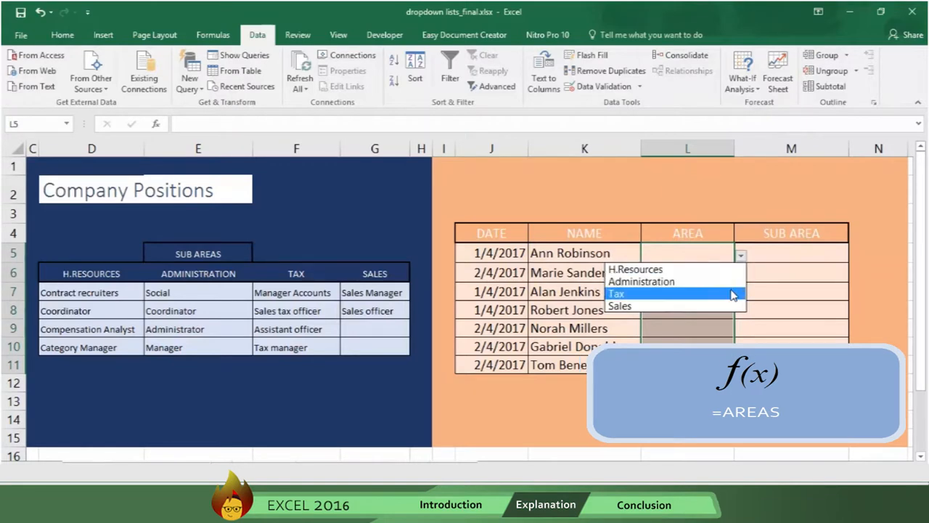
{"action": "left_click", "coordinate": [641, 280]}
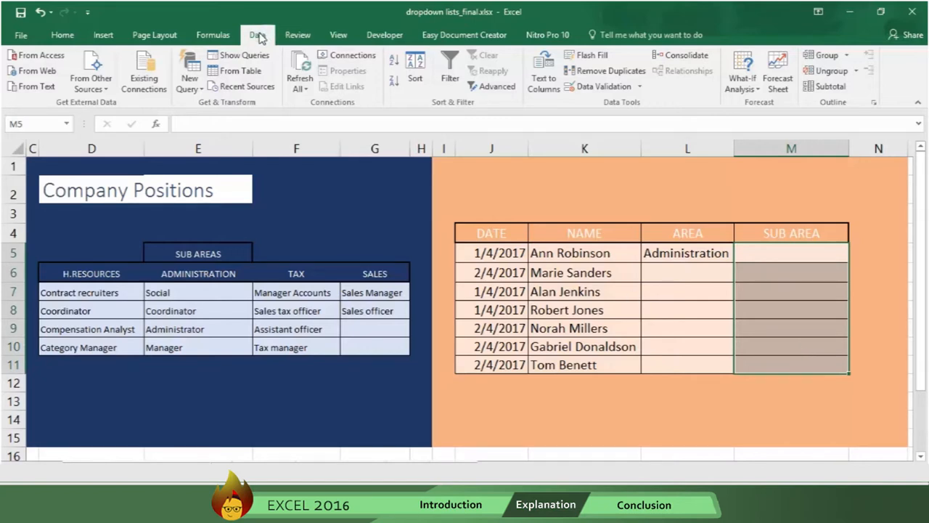
{"action": "mouse_move", "coordinate": [602, 86]}
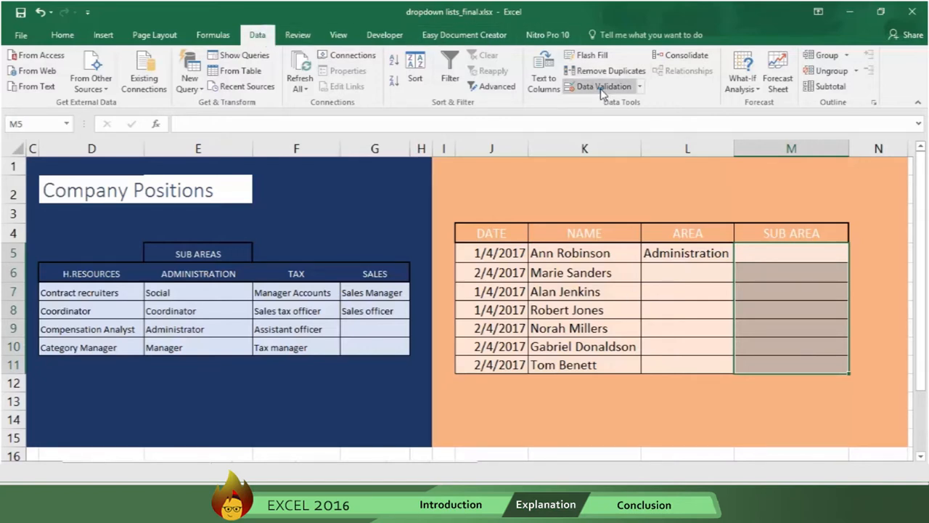
Step: Apply List validation with source =INDIRECT(L5) to the SUB AREA cells
{"action": "left_click", "coordinate": [603, 86]}
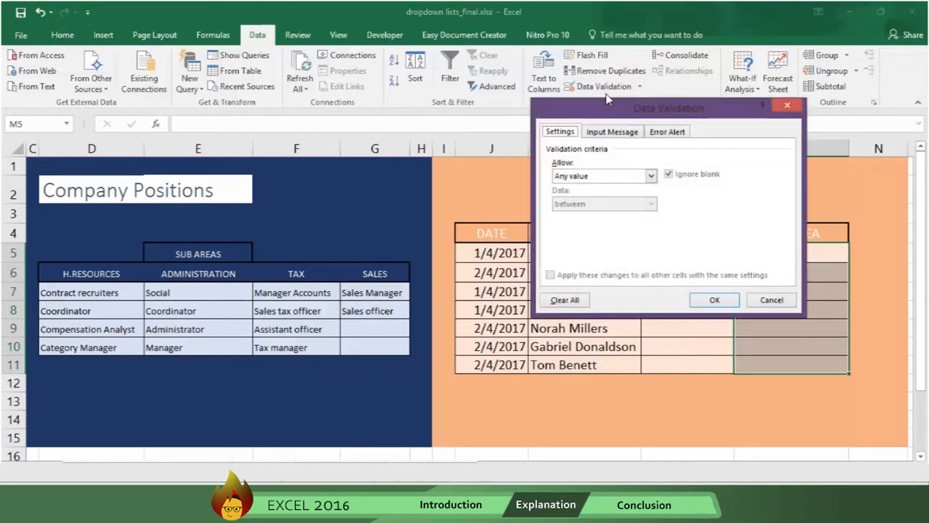
{"action": "left_click", "coordinate": [649, 176]}
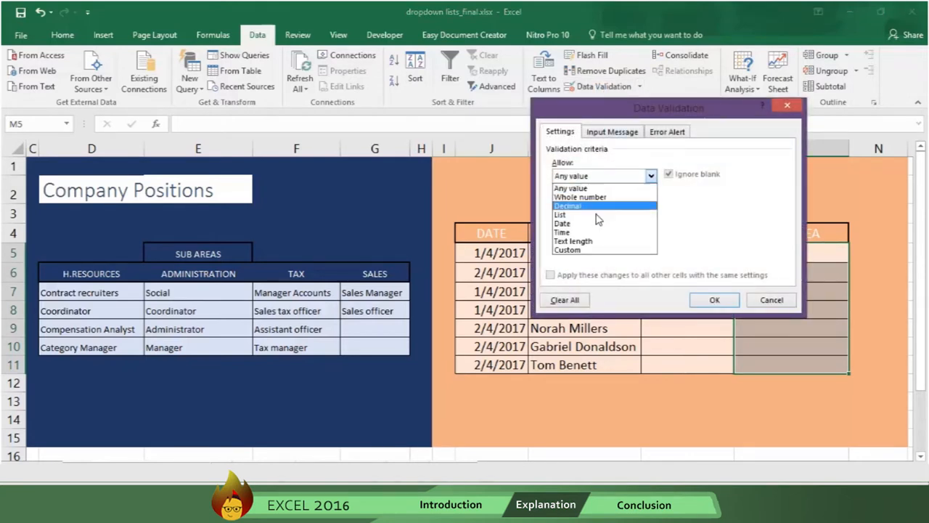
{"action": "left_click", "coordinate": [559, 214]}
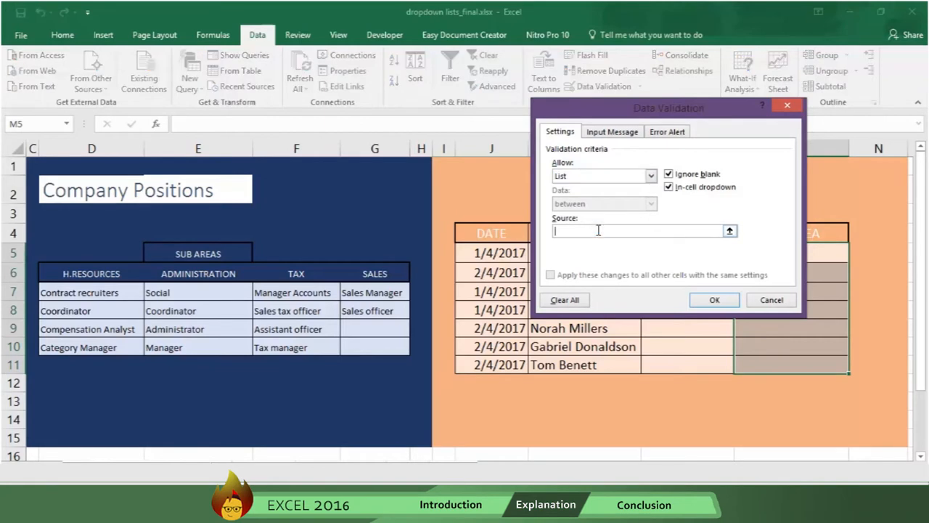
{"action": "type", "text": "="}
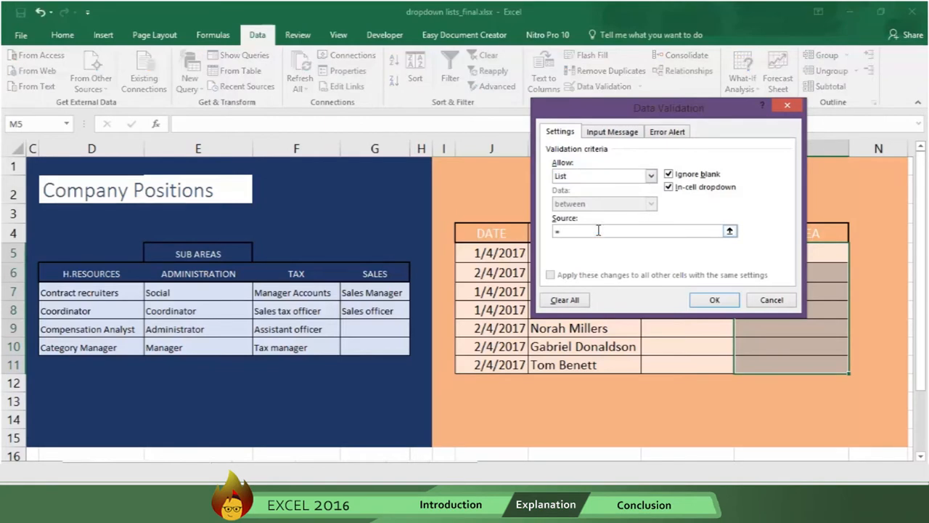
{"action": "type", "text": "INDIRE"}
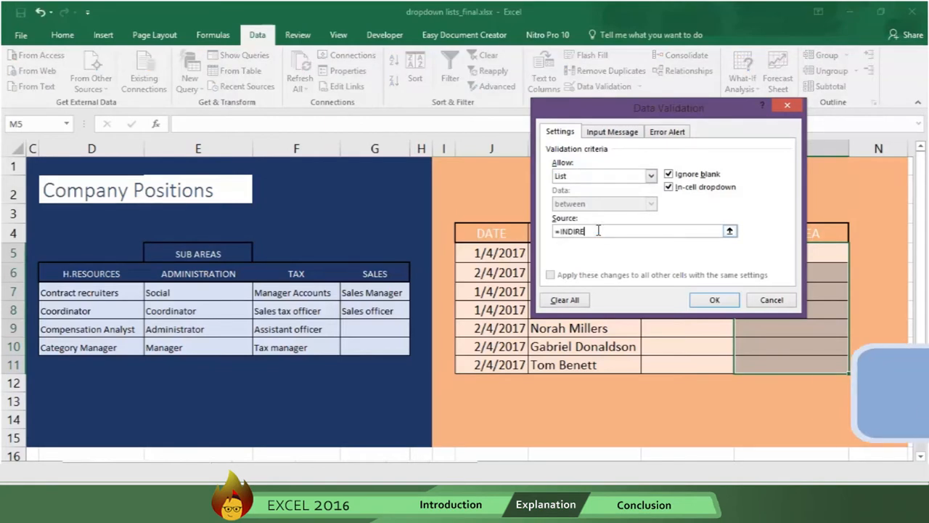
{"action": "type", "text": "CT(L5"}
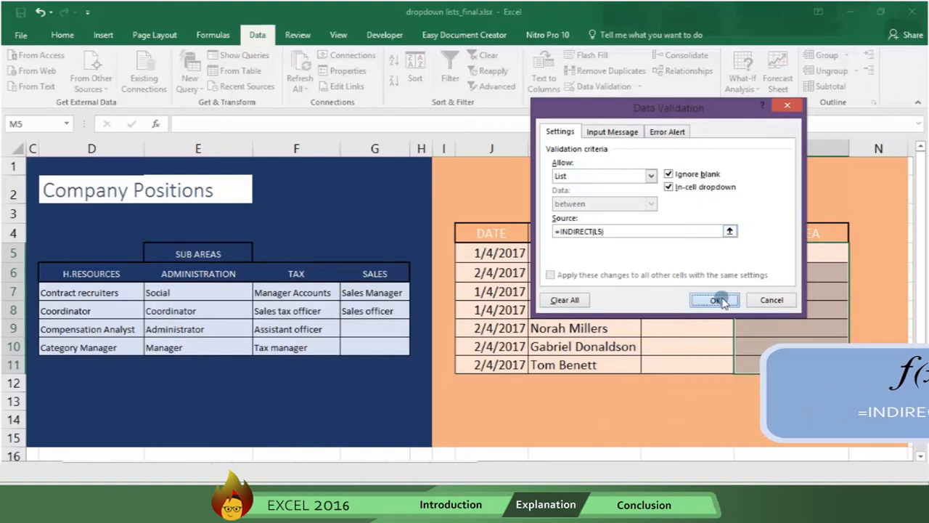
{"action": "left_click", "coordinate": [714, 300]}
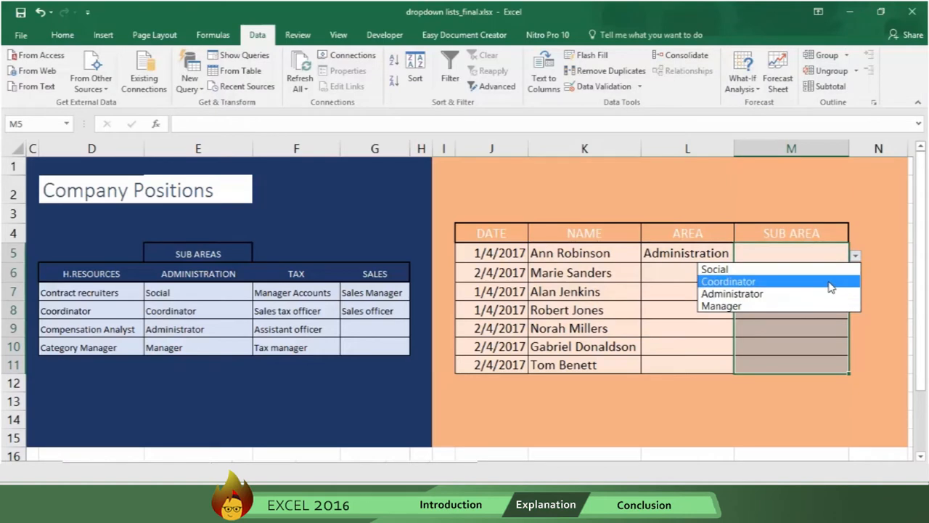
{"action": "left_click", "coordinate": [727, 281]}
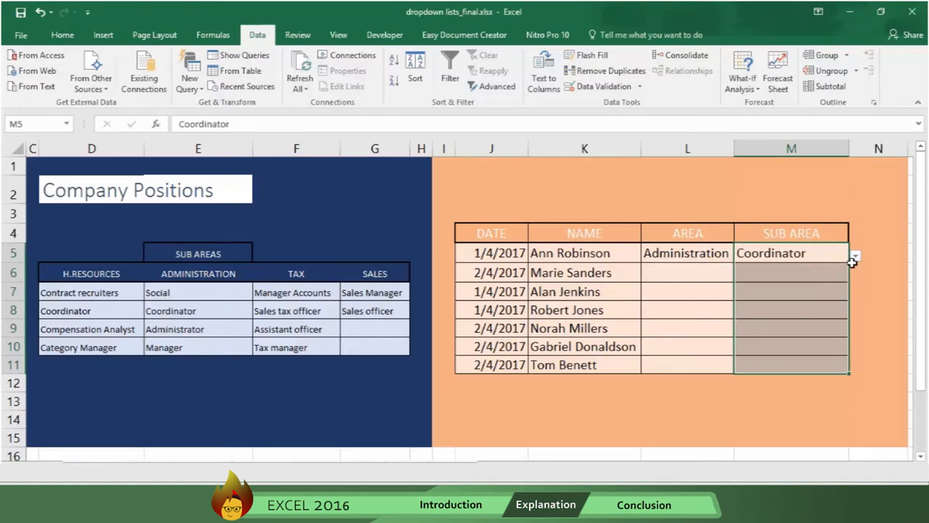
{"action": "left_click", "coordinate": [855, 255]}
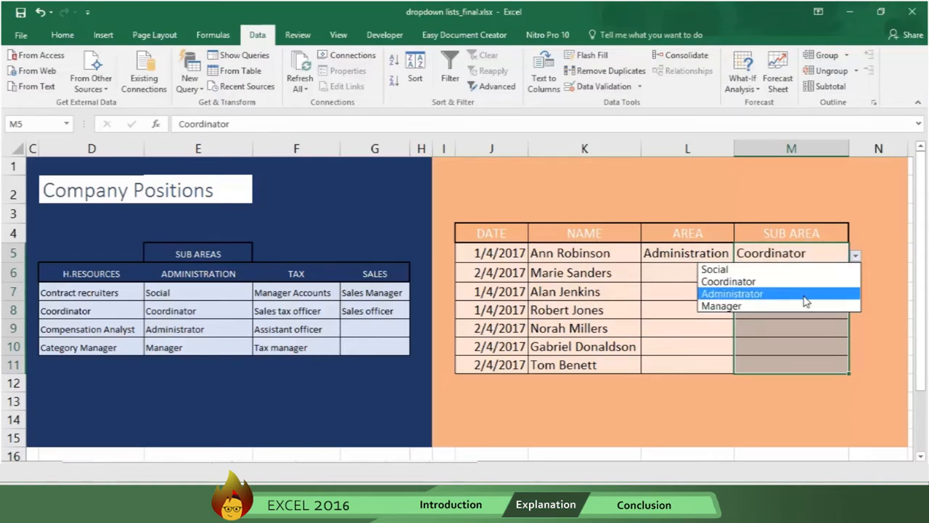
{"action": "left_click", "coordinate": [732, 293]}
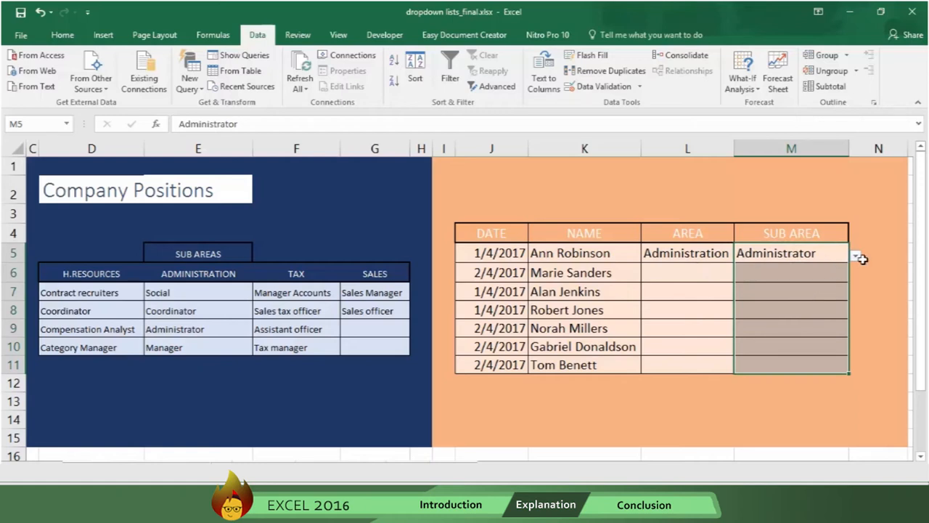